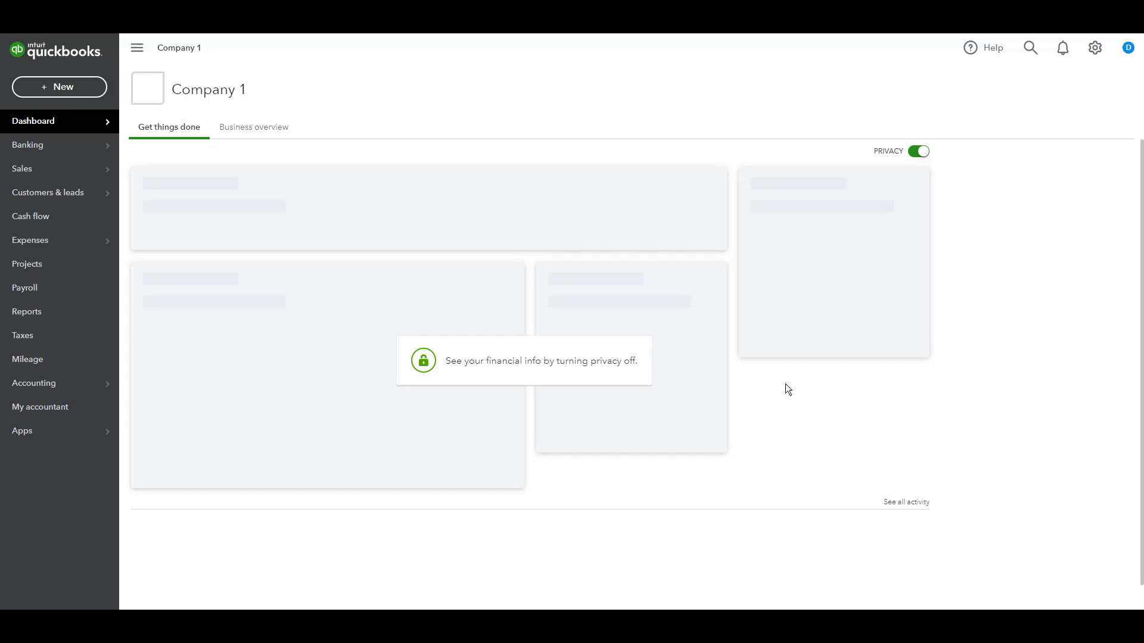
pyautogui.moveTo(544, 323)
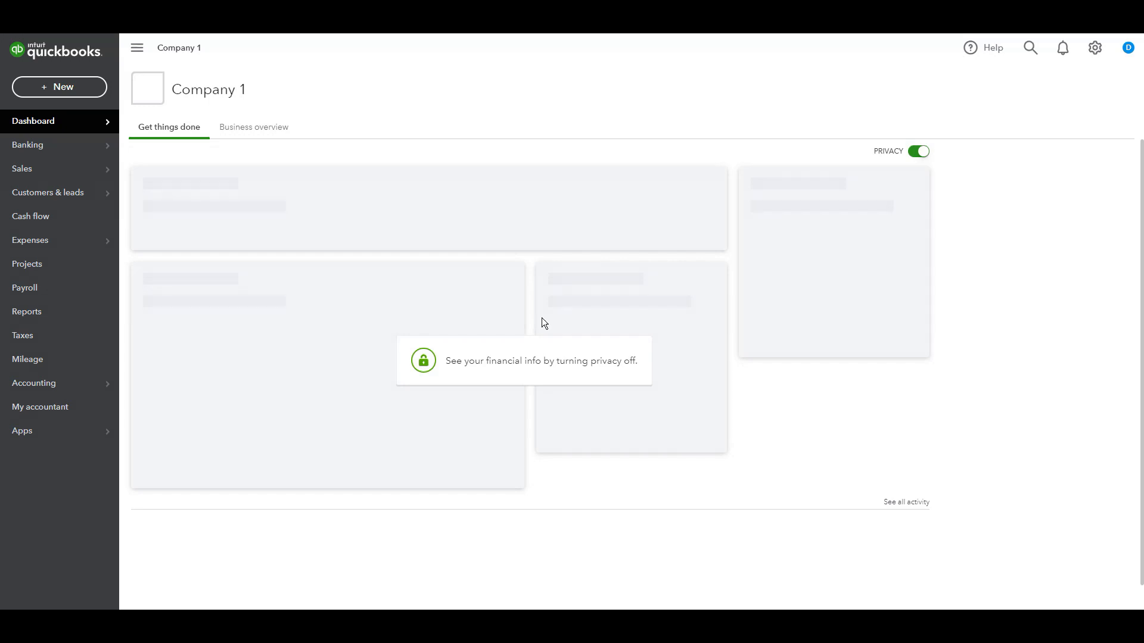
# Show the Products and services list with Equipment1 priced 90,000.
pyautogui.click(59, 87)
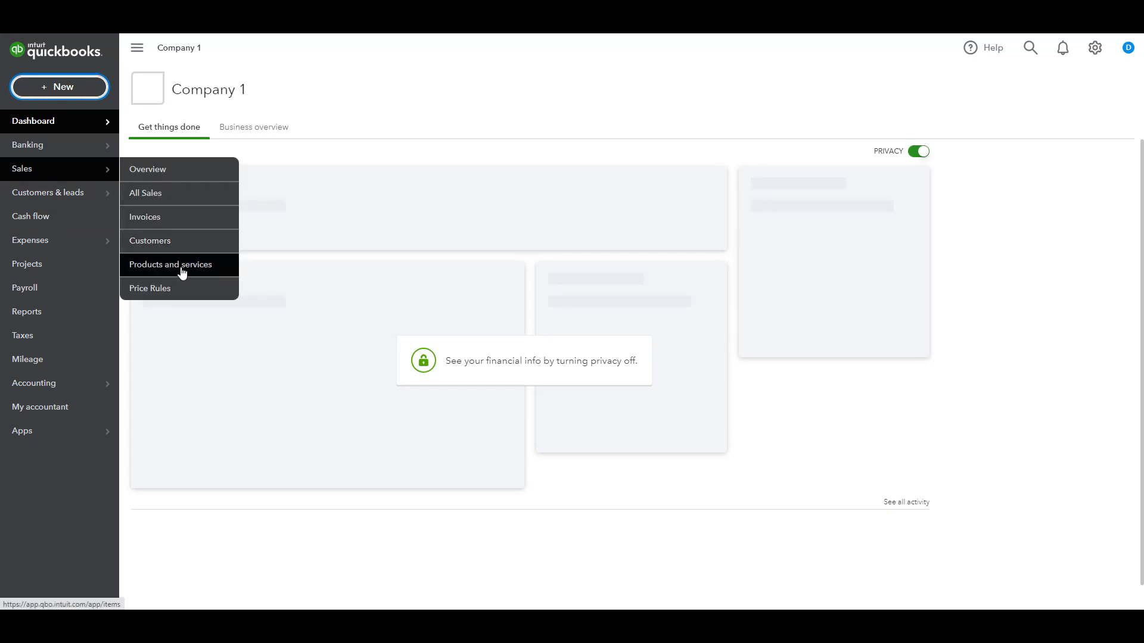
pyautogui.click(170, 264)
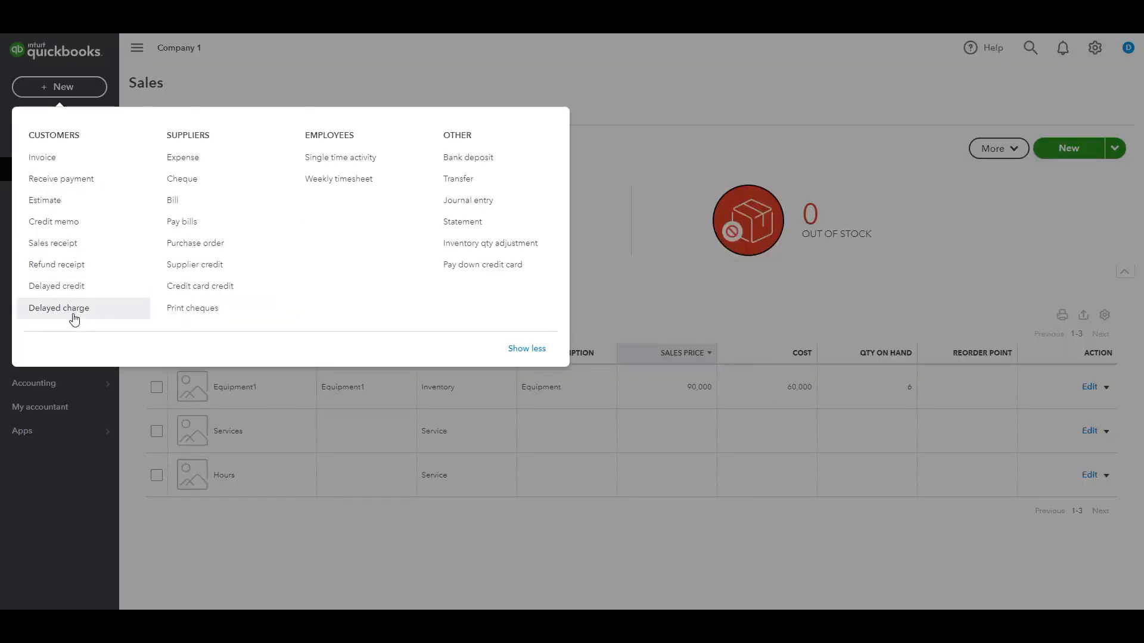
# Save delayed charge no. 5 for Customer1 with one Equipment1 line at 90,000.
pyautogui.click(59, 307)
pyautogui.write('c')
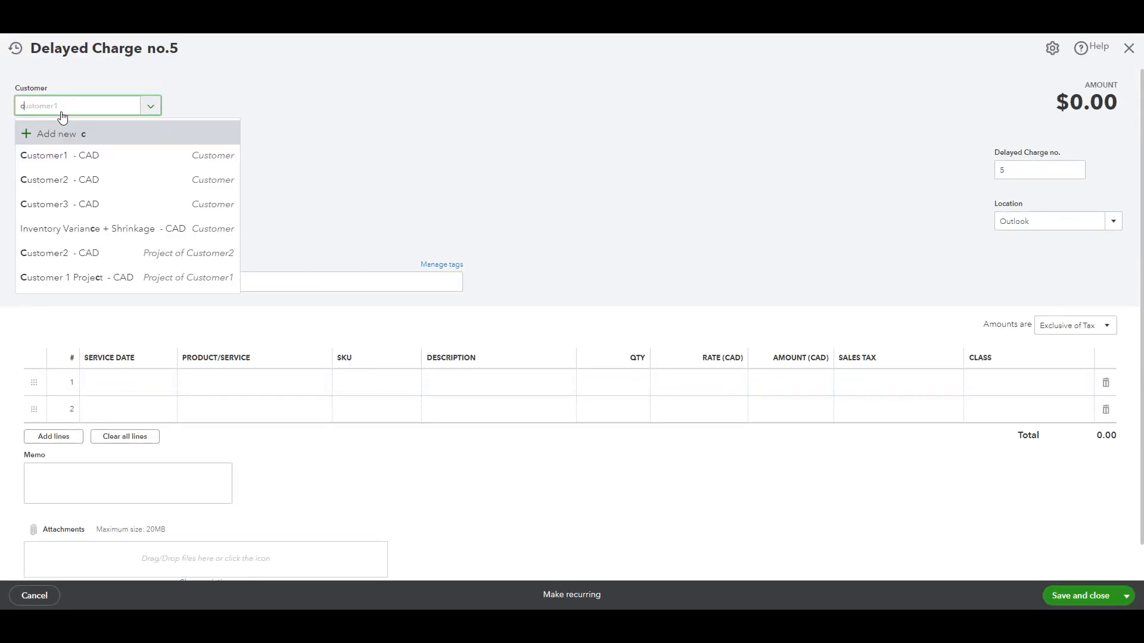
pyautogui.click(44, 155)
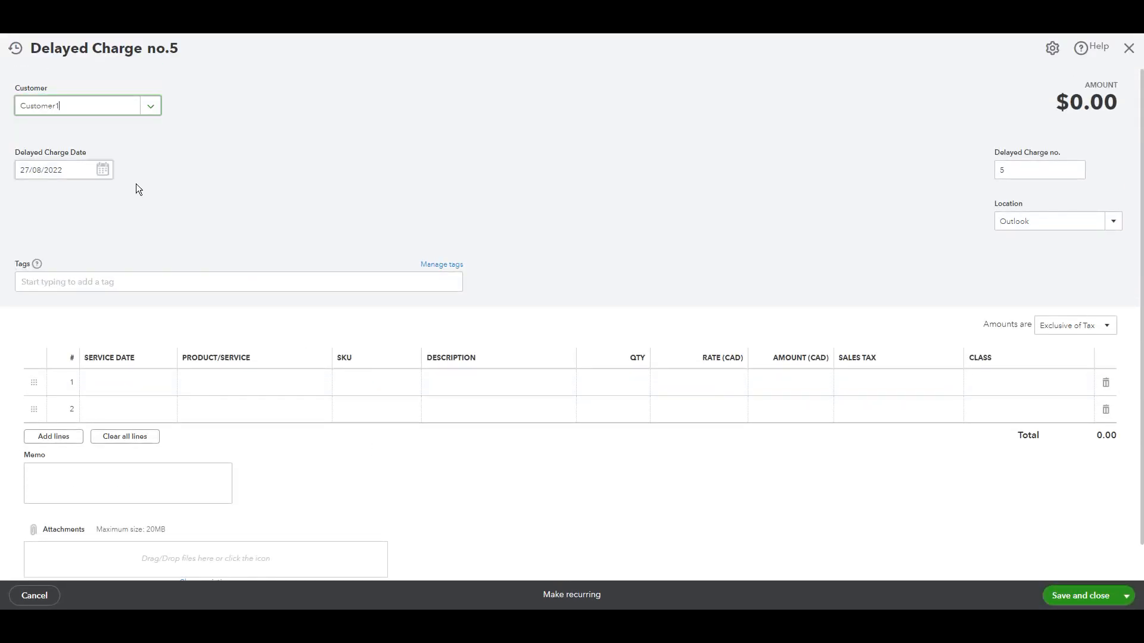
pyautogui.click(248, 382)
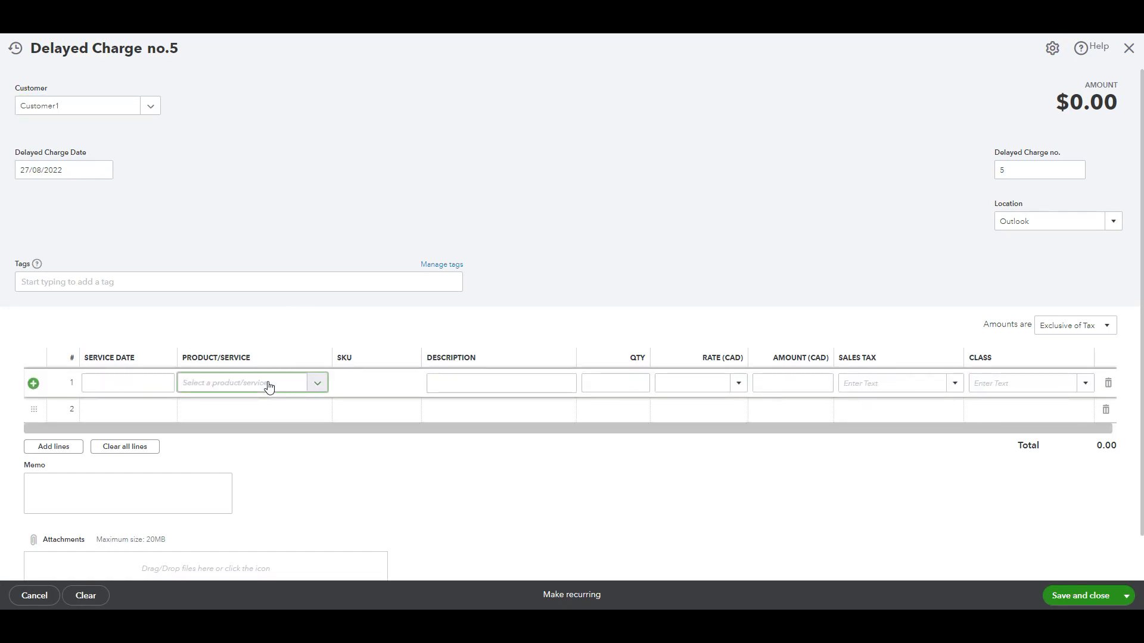
pyautogui.click(244, 382)
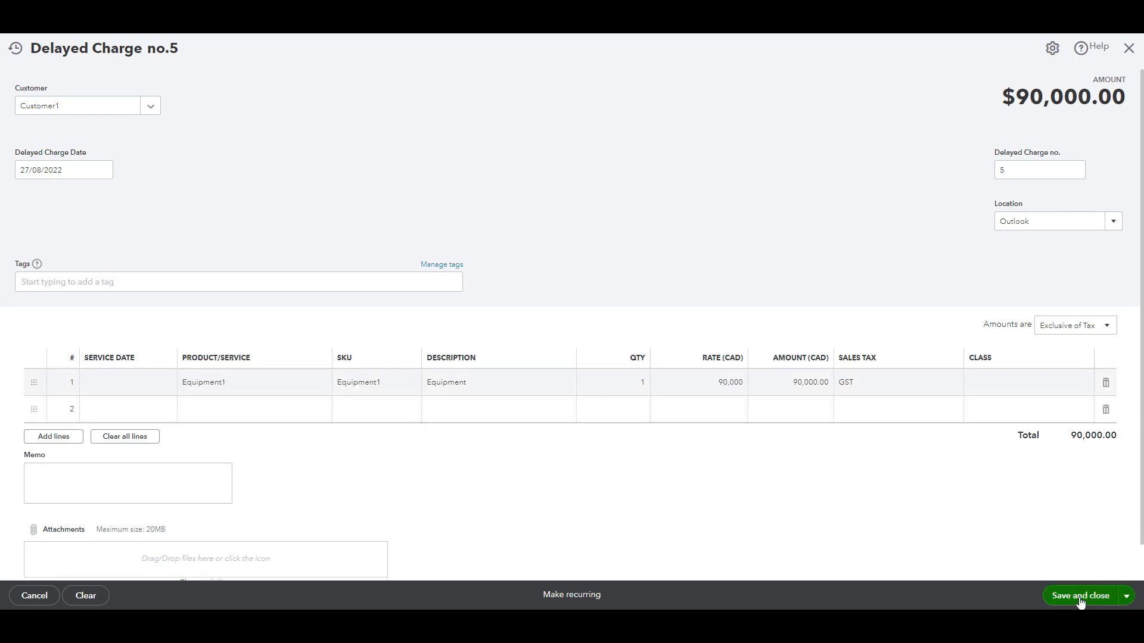
pyautogui.click(1079, 596)
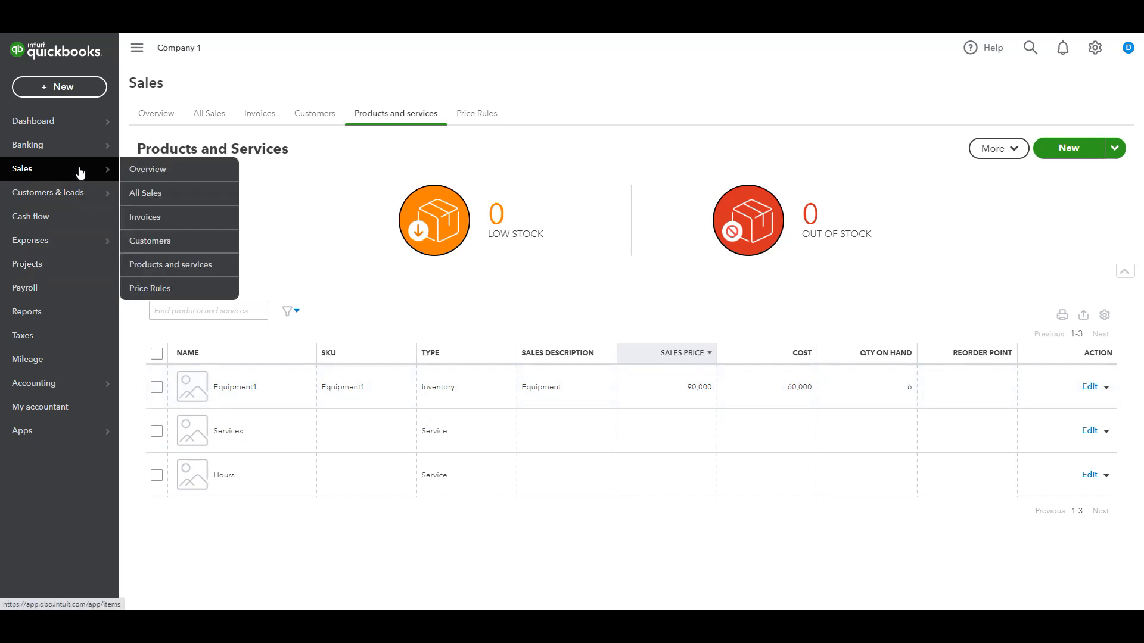
# View Customer1's transactions, including open charge no. 5 for $90,000.
pyautogui.click(315, 114)
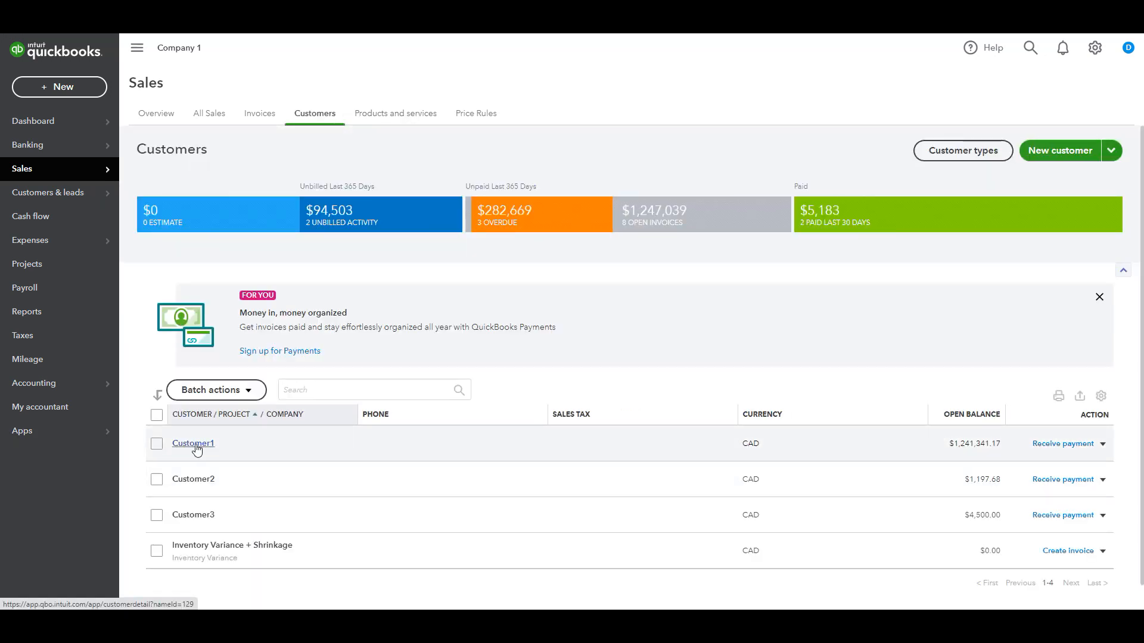
pyautogui.click(193, 443)
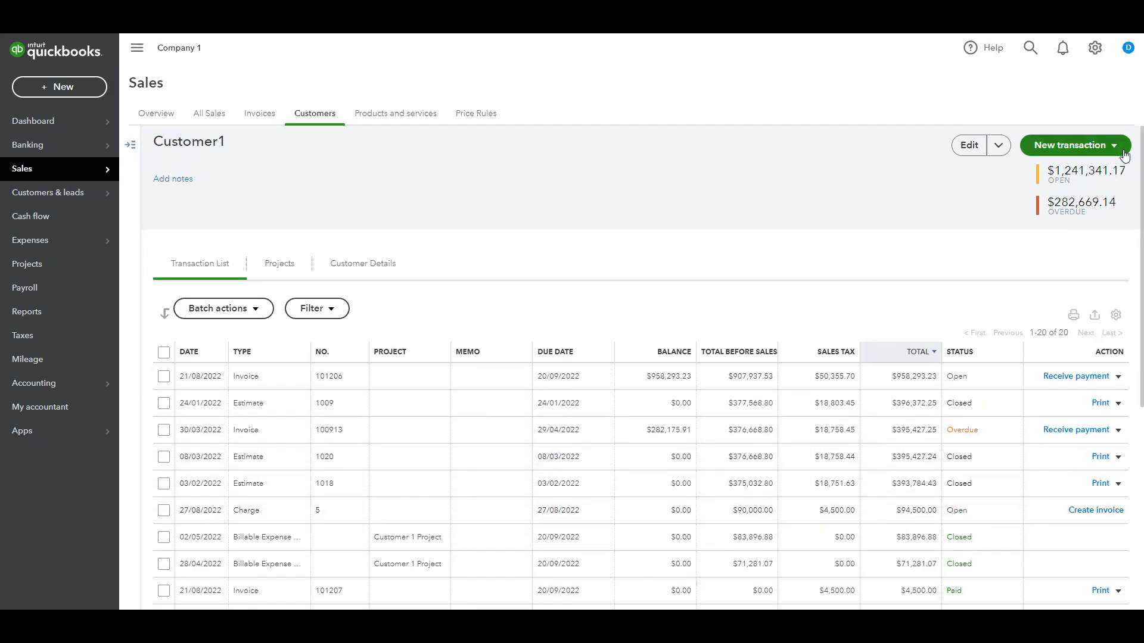
pyautogui.click(1070, 144)
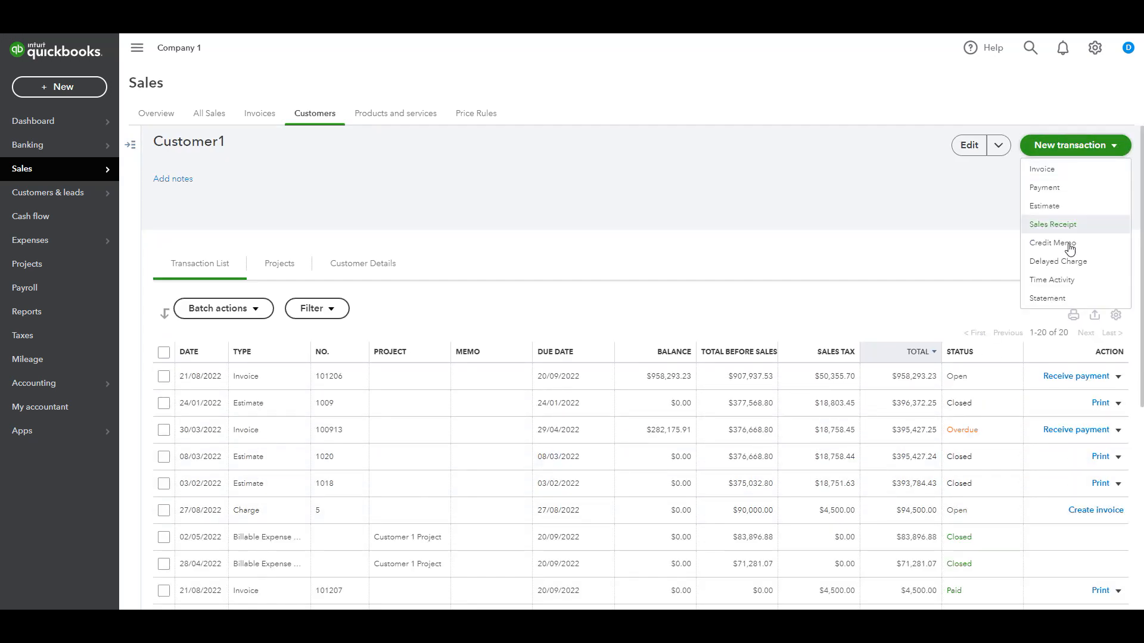
# Preview an open-item statement for Customer1 (balance $1,241,341.17), then dismiss it unsent.
pyautogui.click(1048, 298)
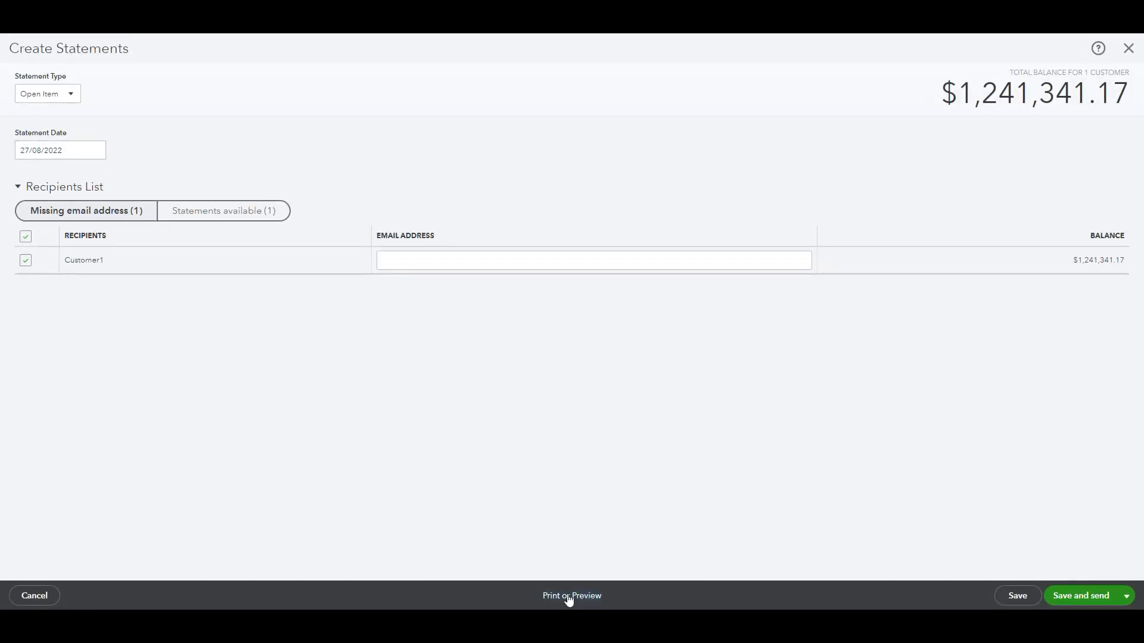
pyautogui.click(571, 596)
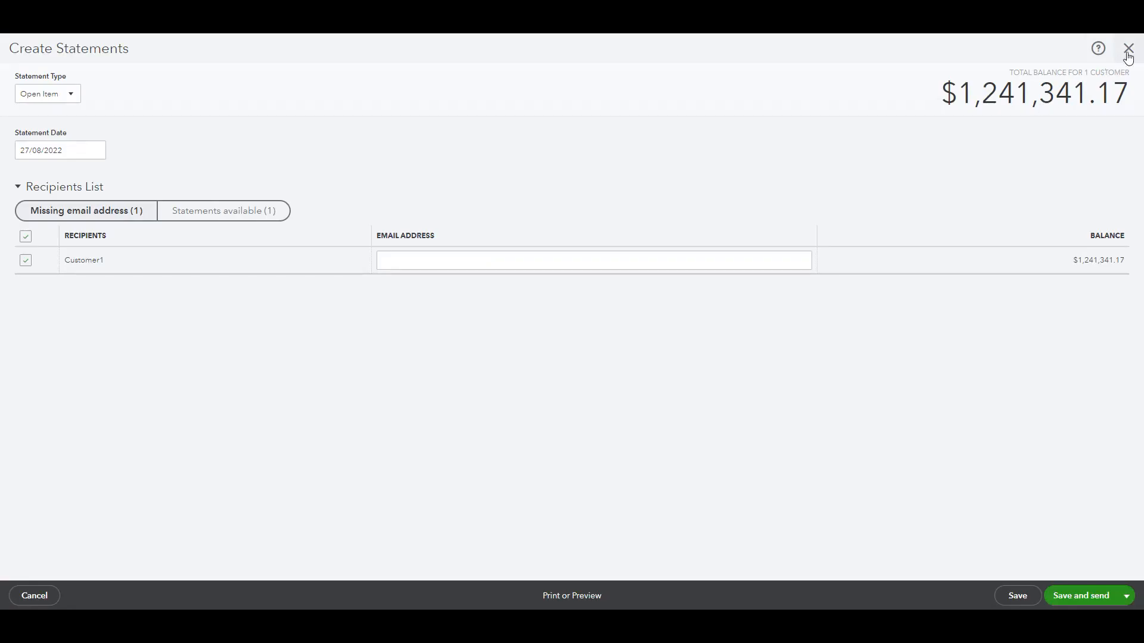
pyautogui.click(1127, 48)
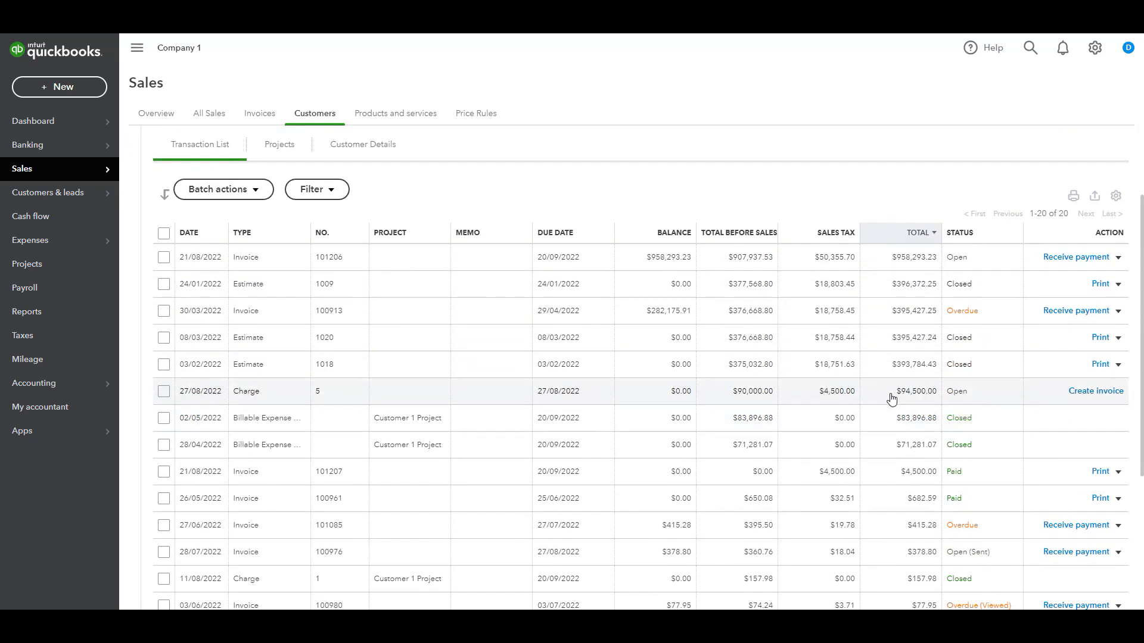
pyautogui.moveTo(878, 396)
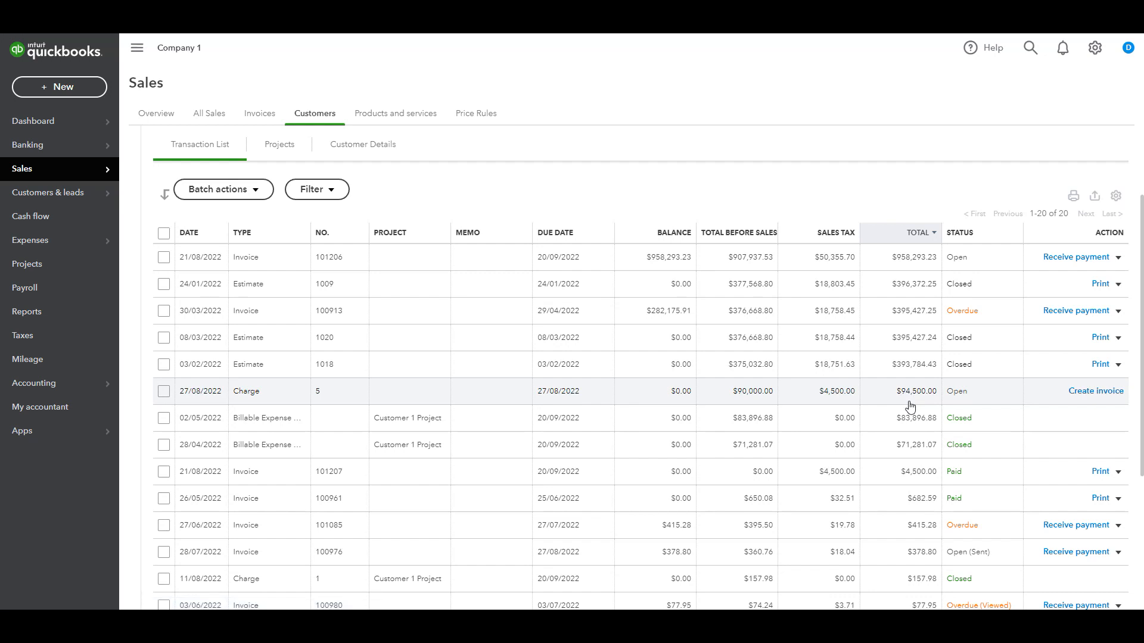
# Review delayed charge no. 5 (27/08/2022, $90,000, Open) and return to Customer1's list.
pyautogui.click(246, 391)
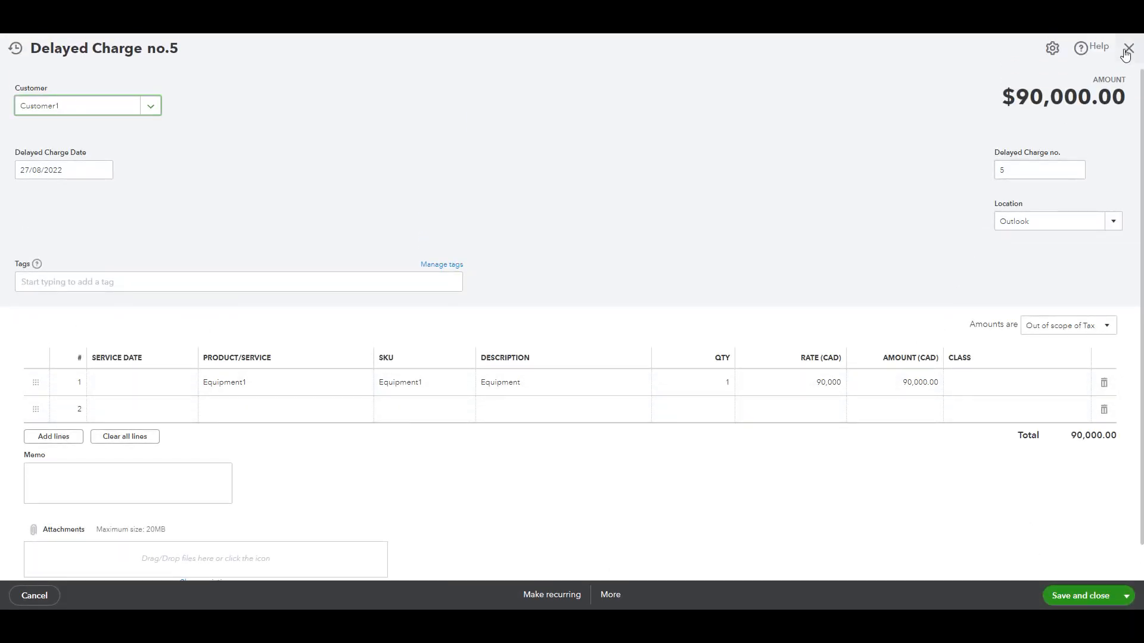
pyautogui.click(1126, 48)
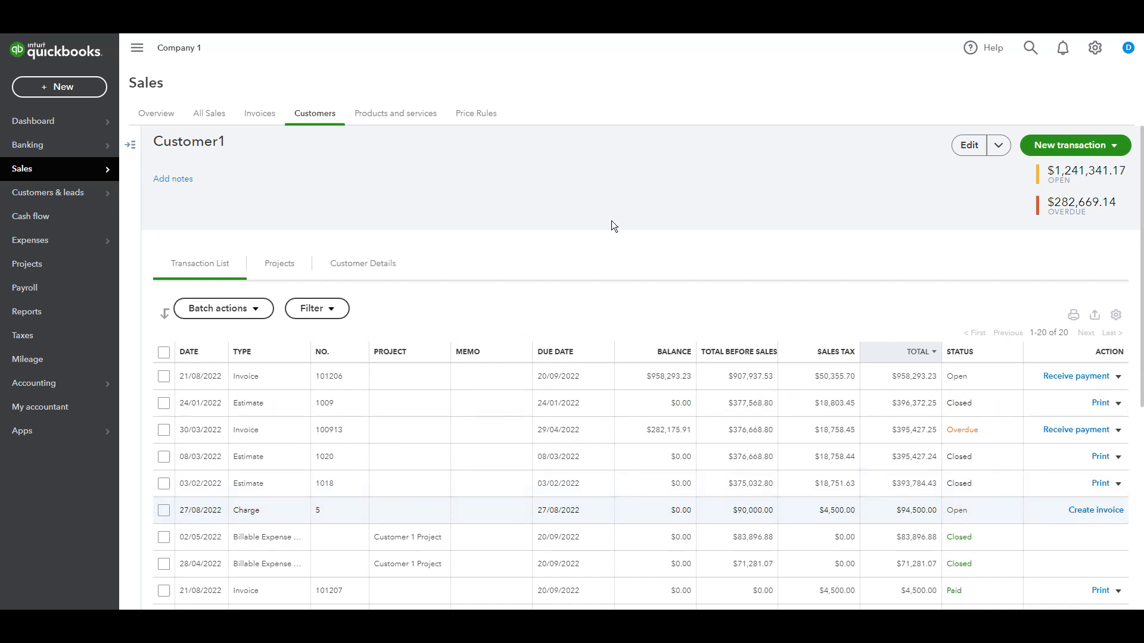
pyautogui.moveTo(543, 258)
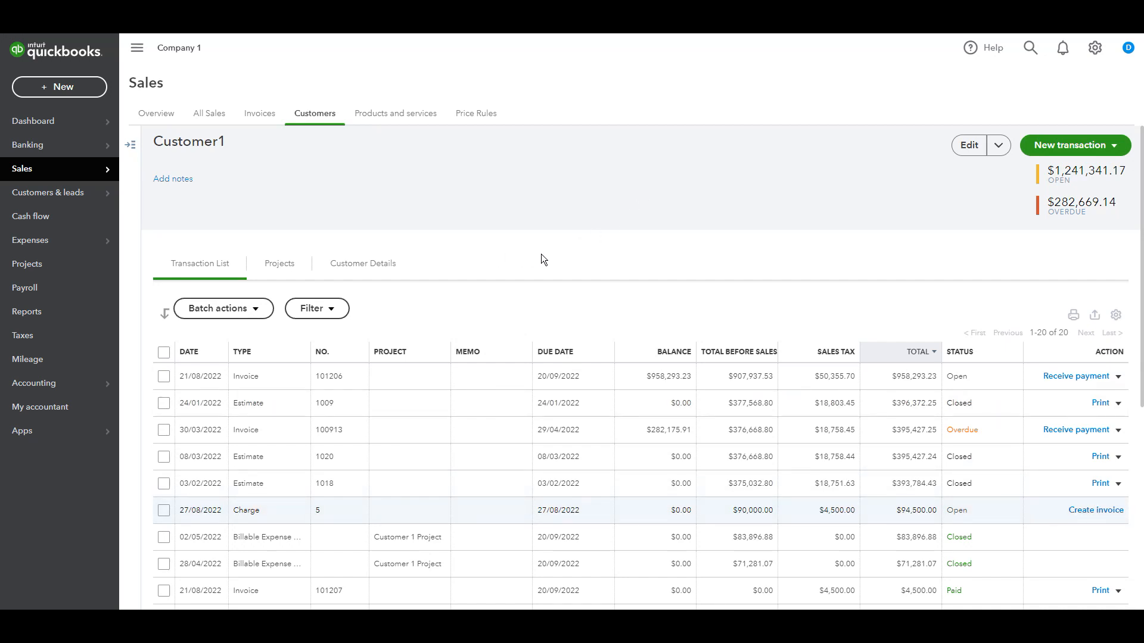